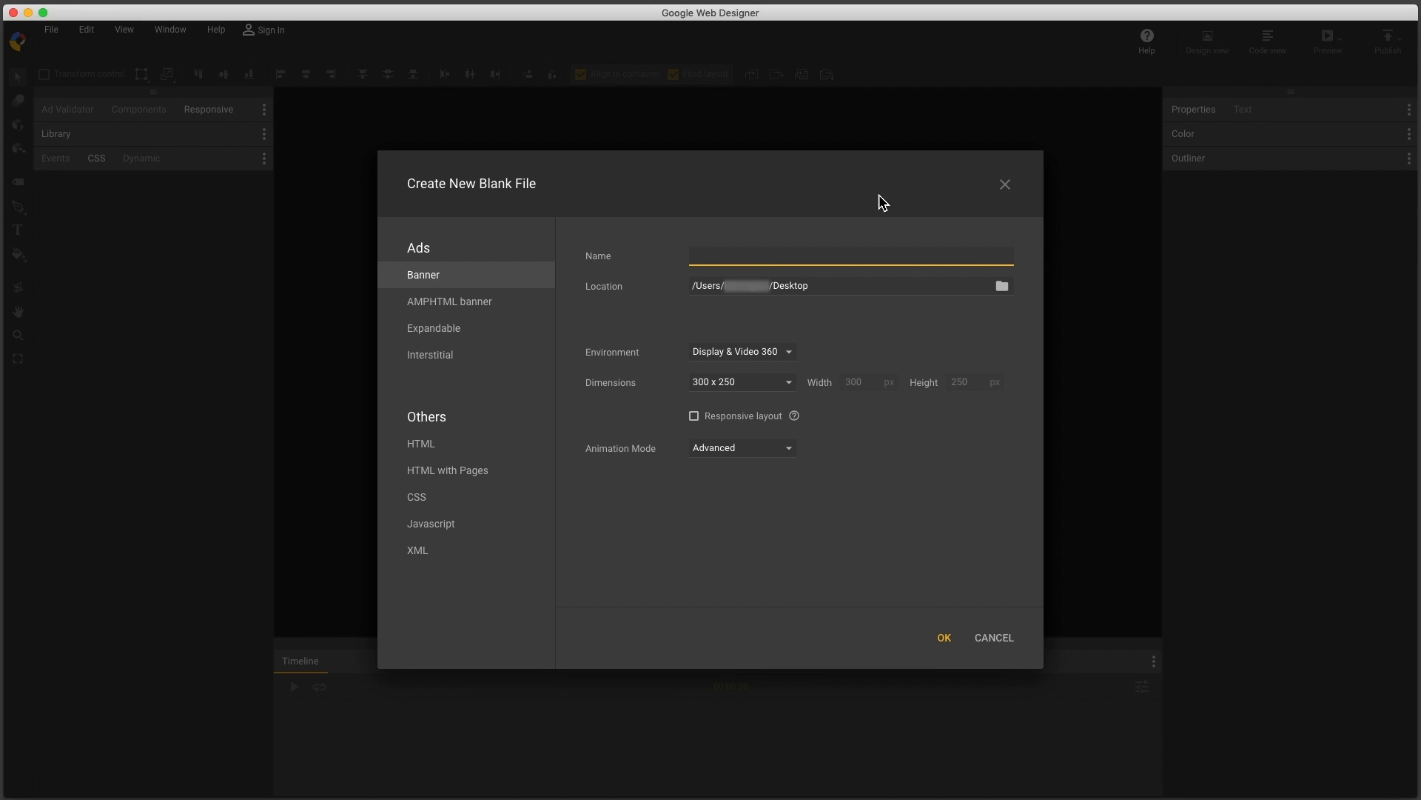
- Name the new 300 x 250 banner 'demo' and create it
text(de)
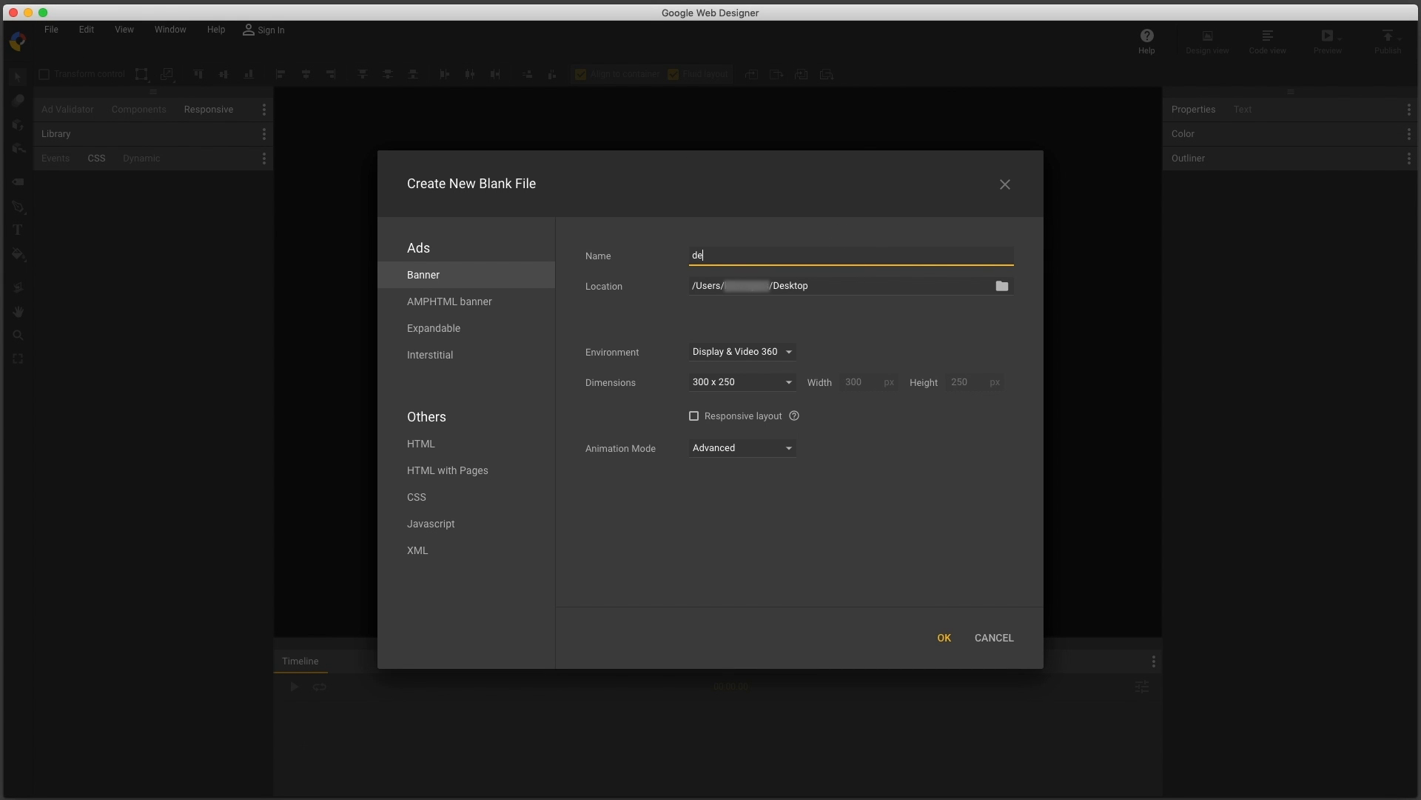
text(mo)
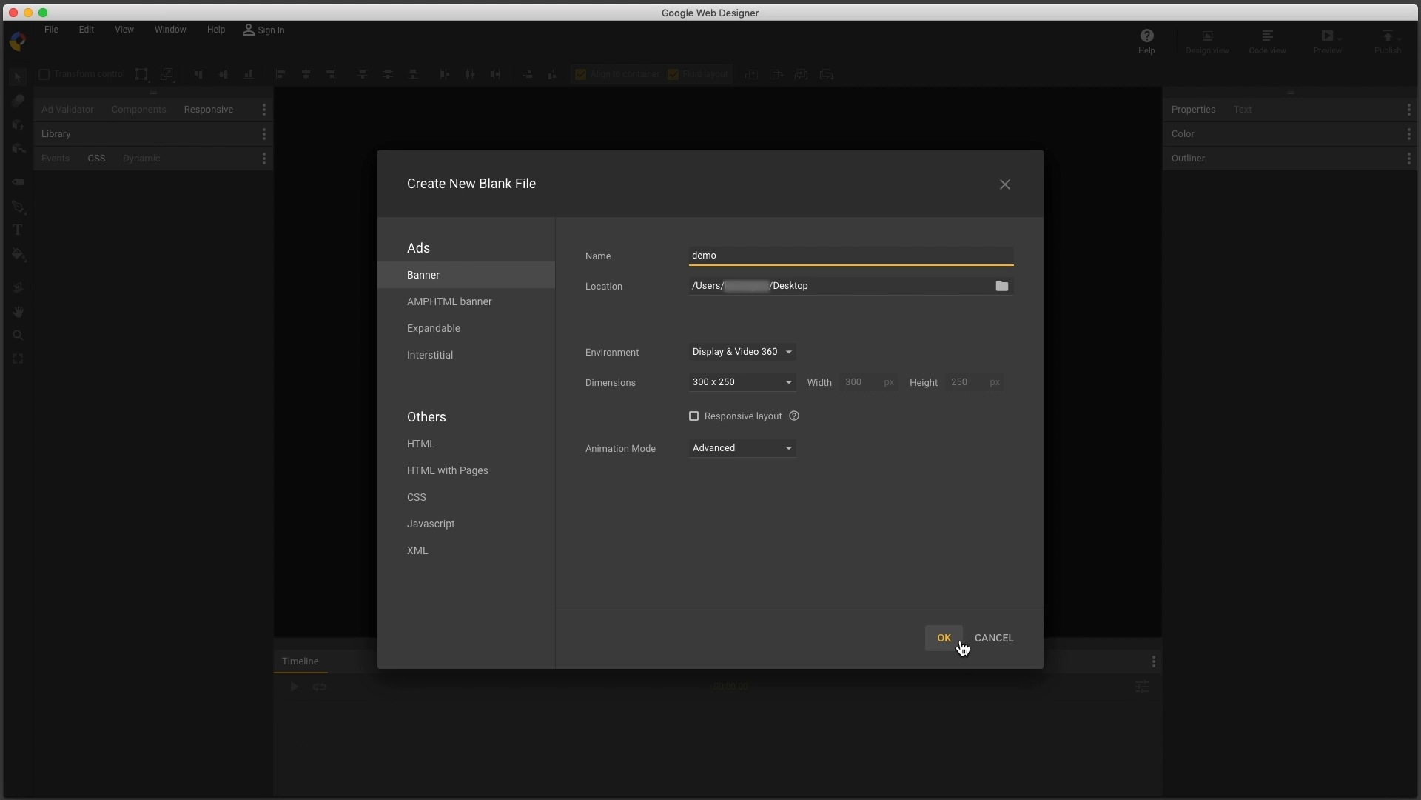
click(943, 638)
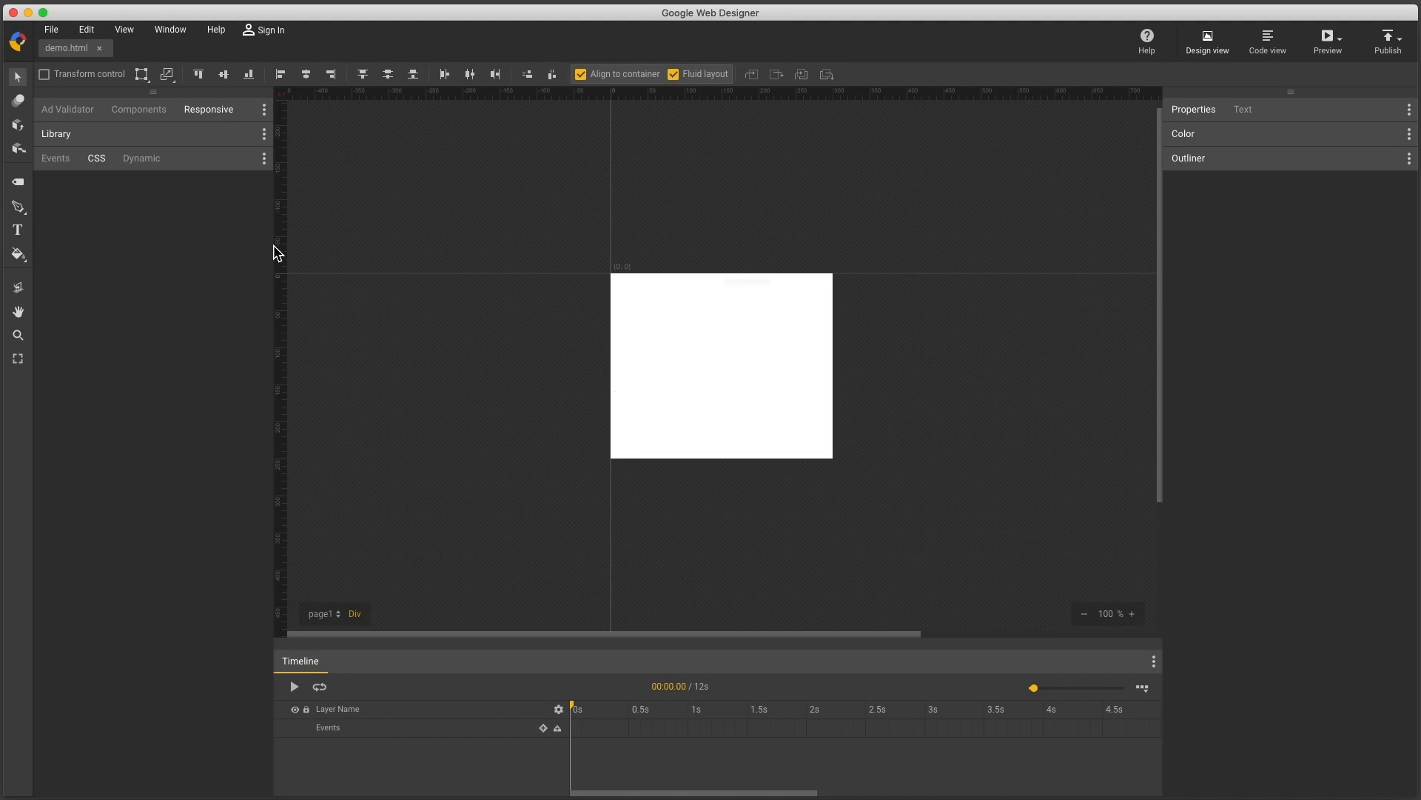
- Draw a small square on the left side of the stage with the Rectangle tool
click(16, 181)
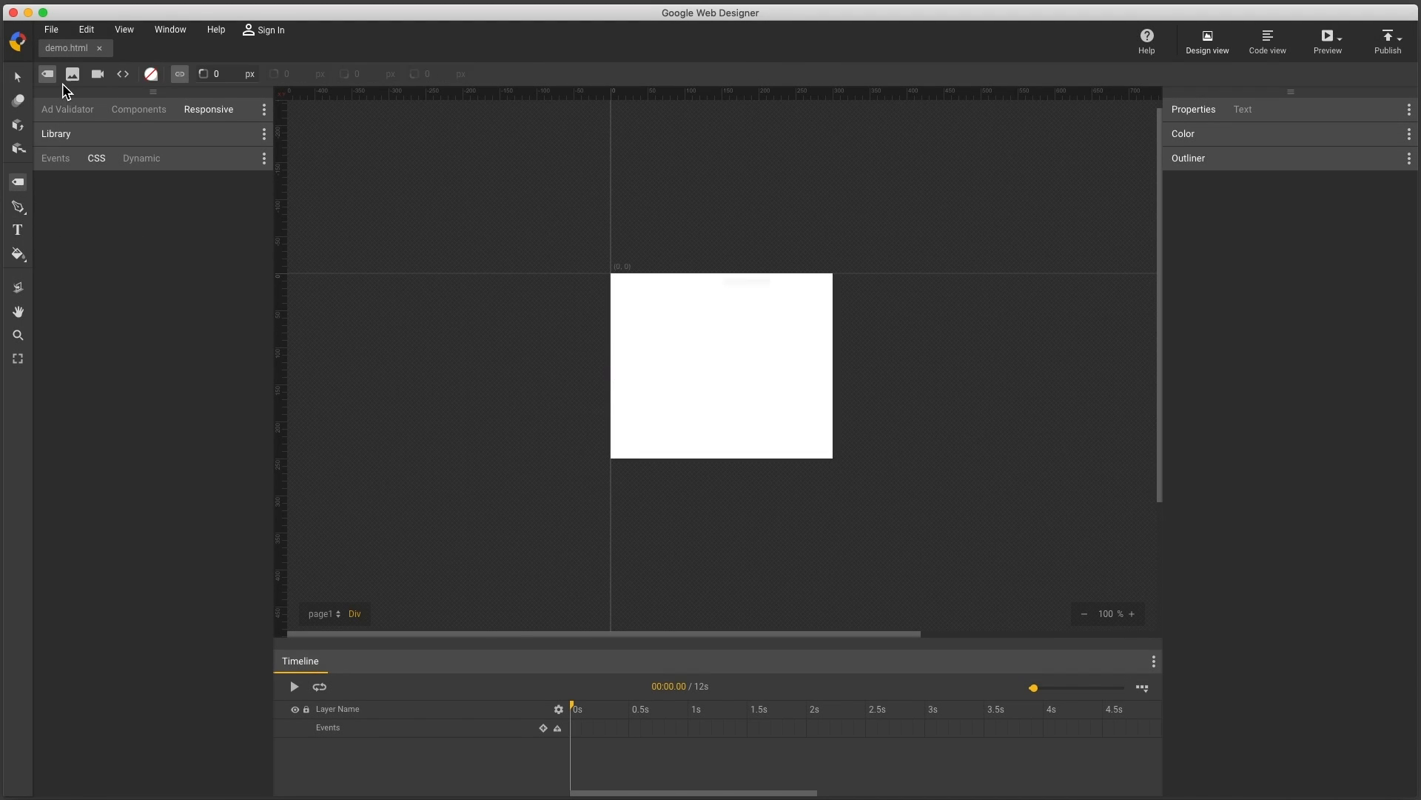
mouse_move(547, 288)
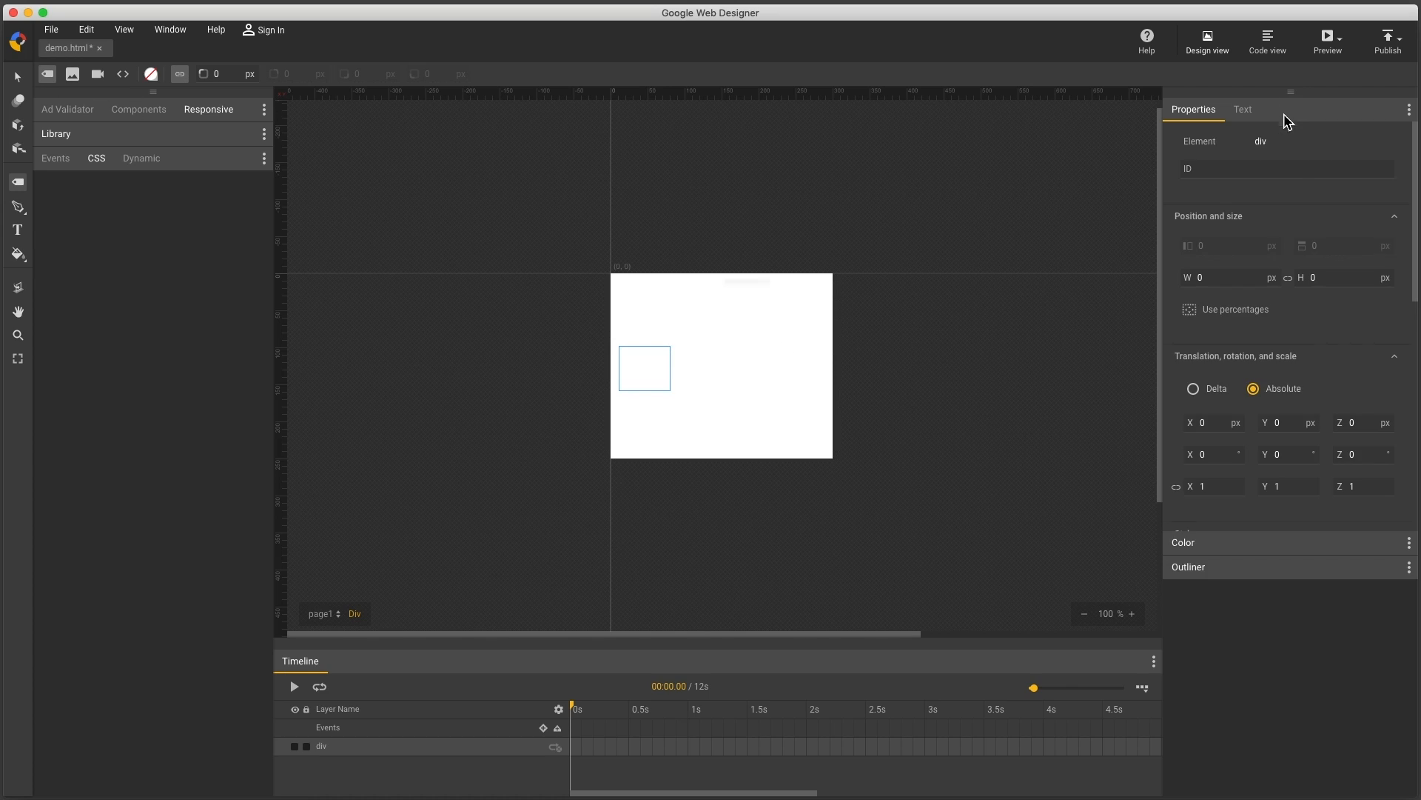
scroll(down, 3)
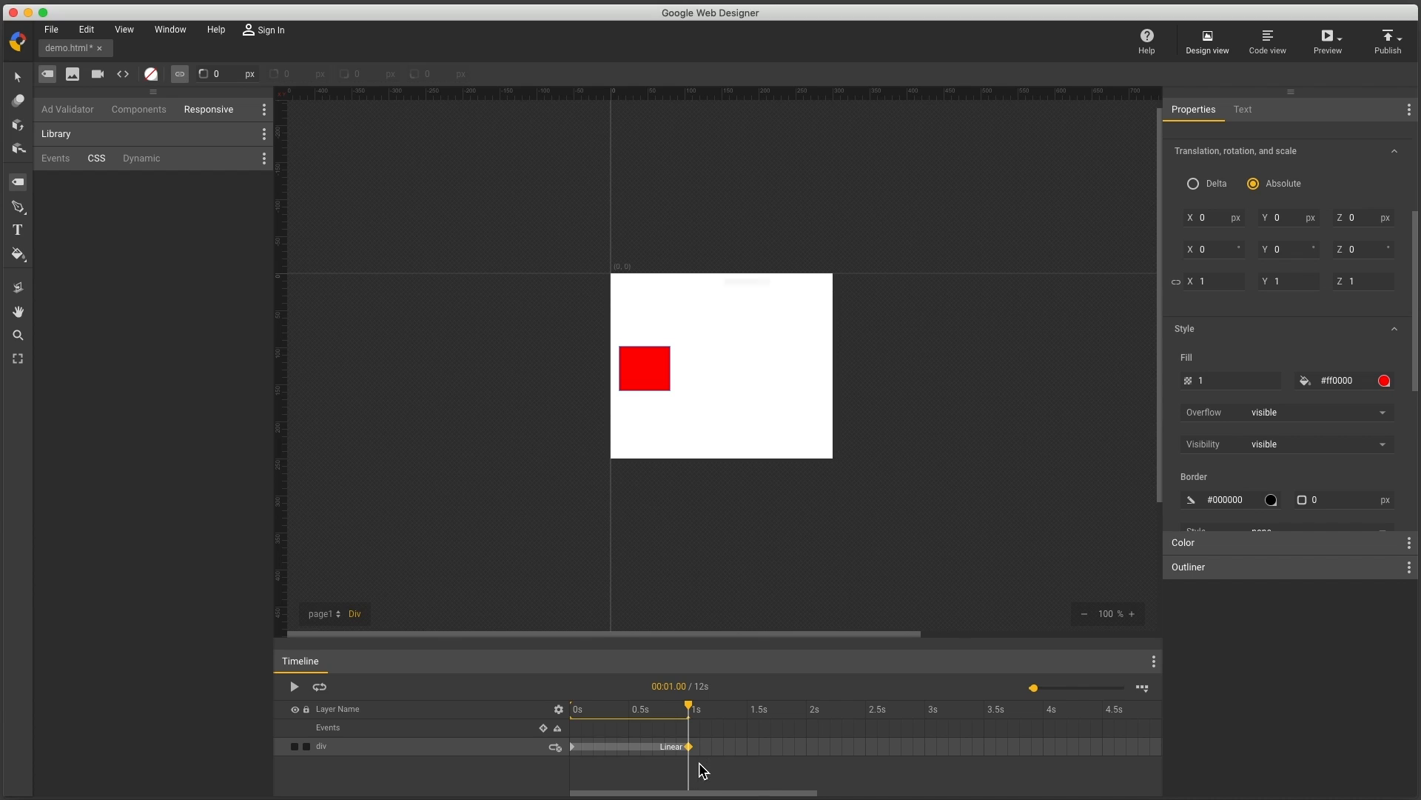
- Add a 1-second keyframe moving the red square to the right
click(16, 76)
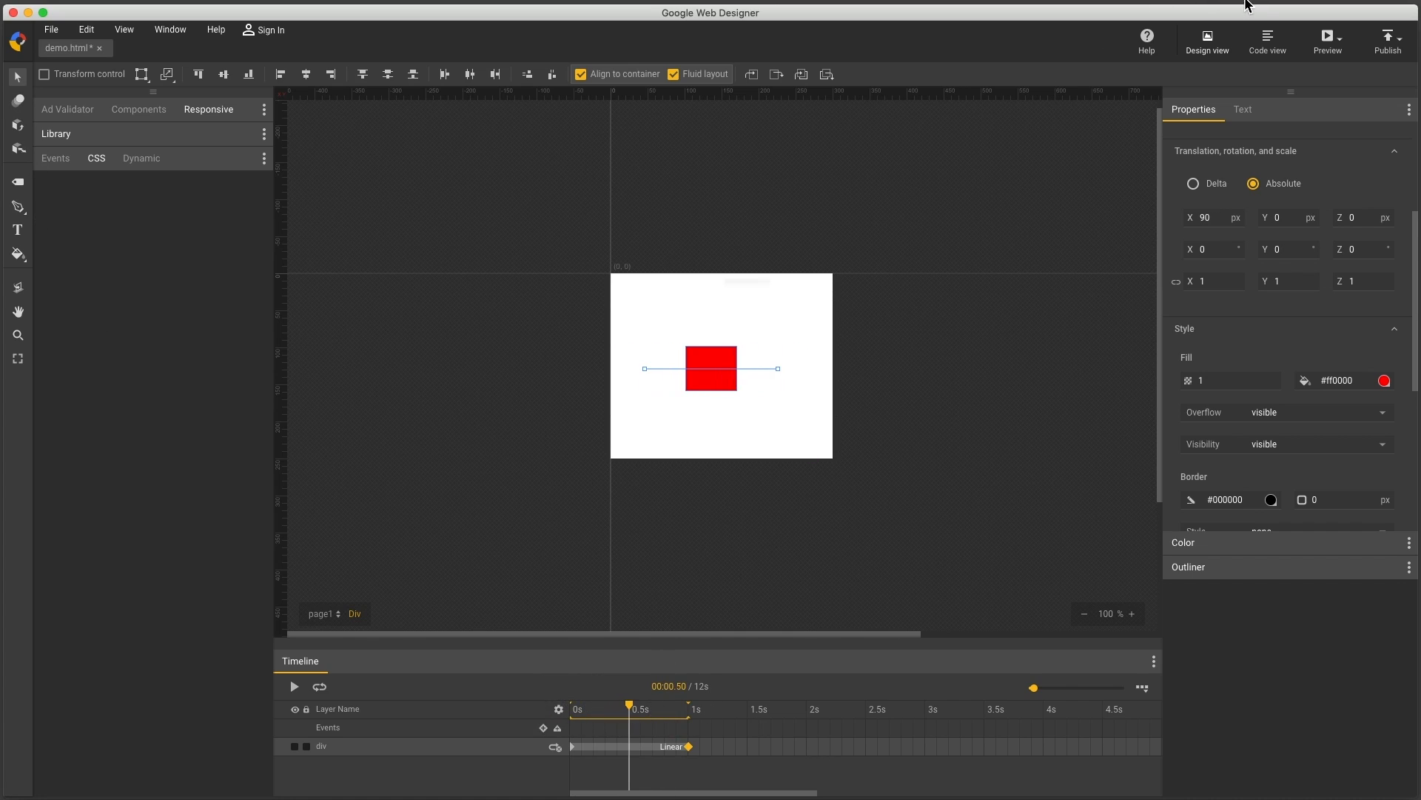
mouse_move(1273, 35)
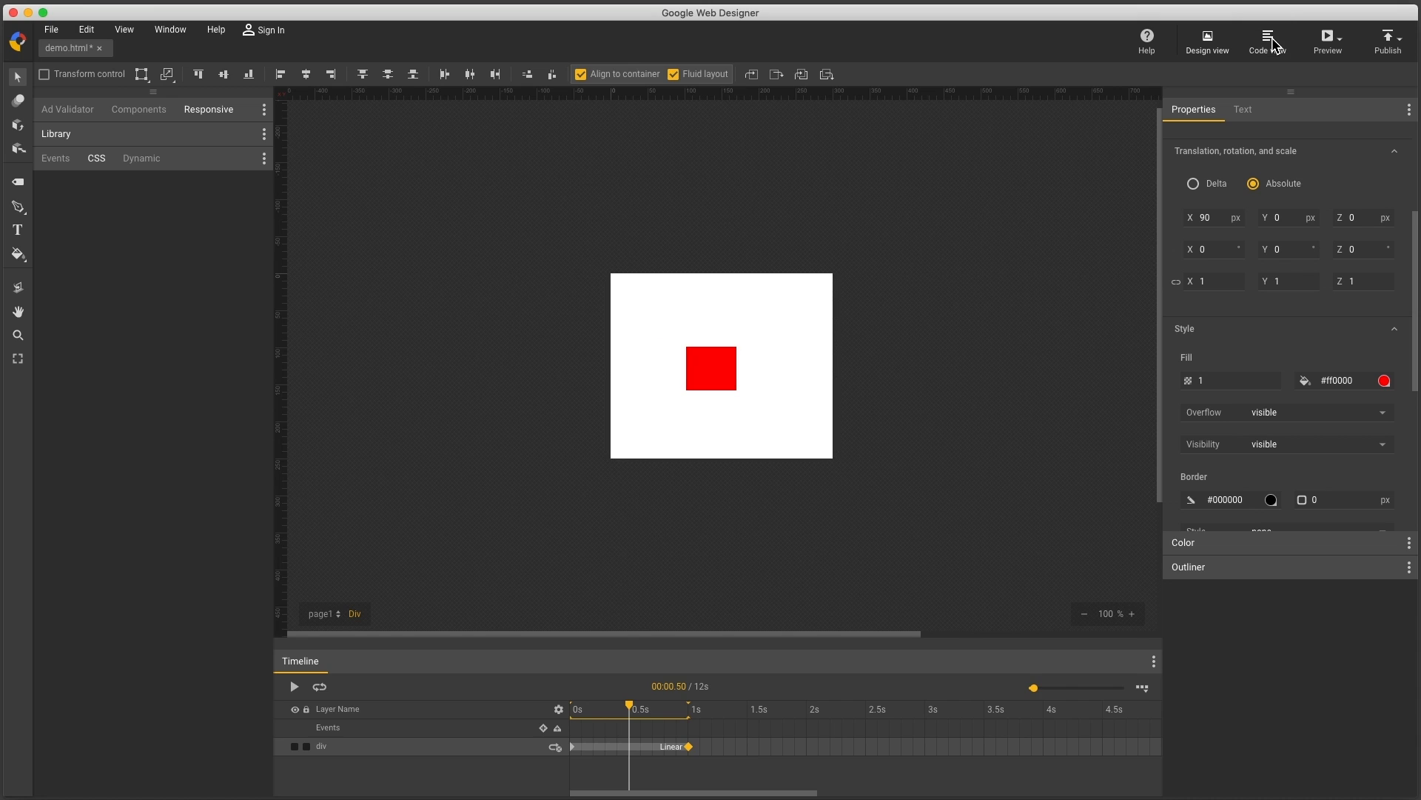
click(1267, 41)
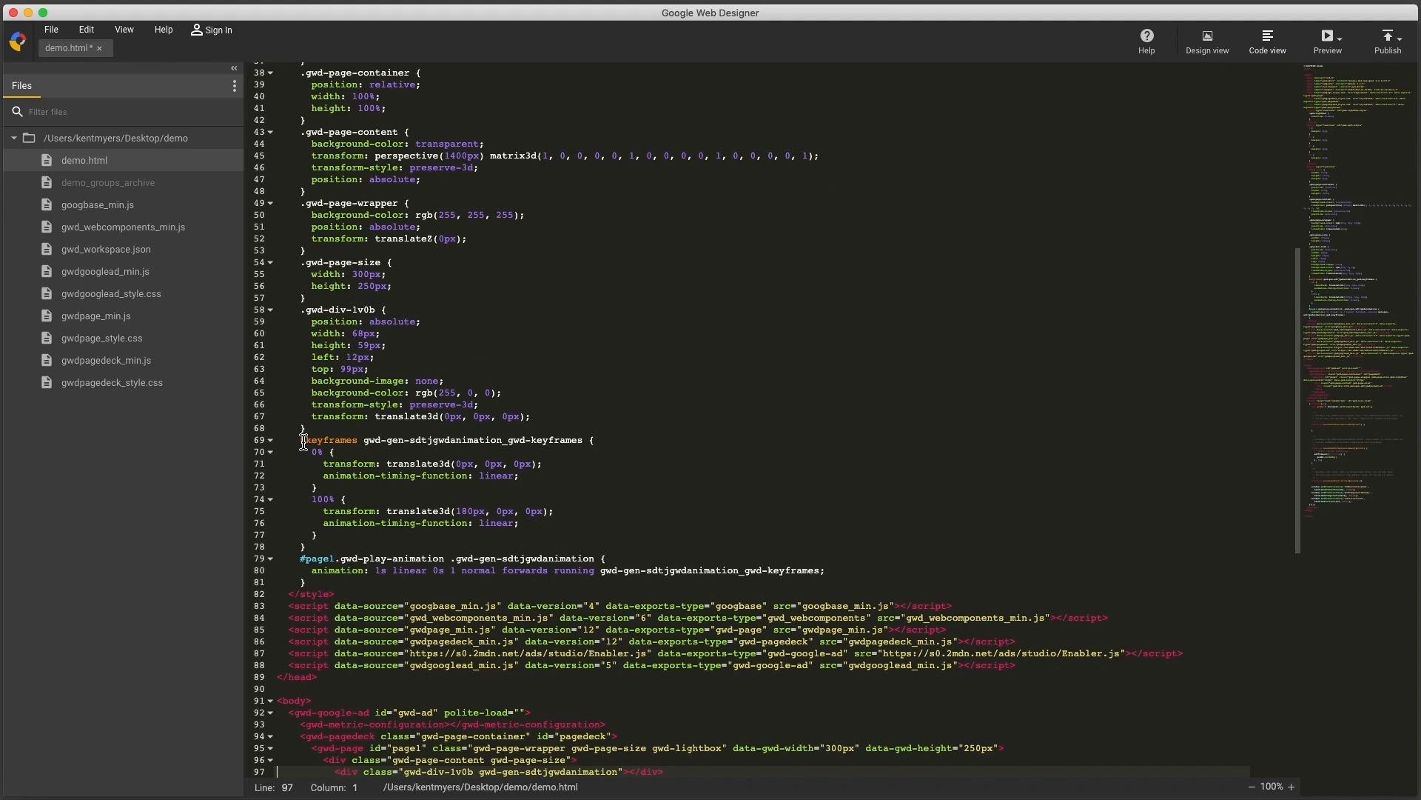
click(362, 463)
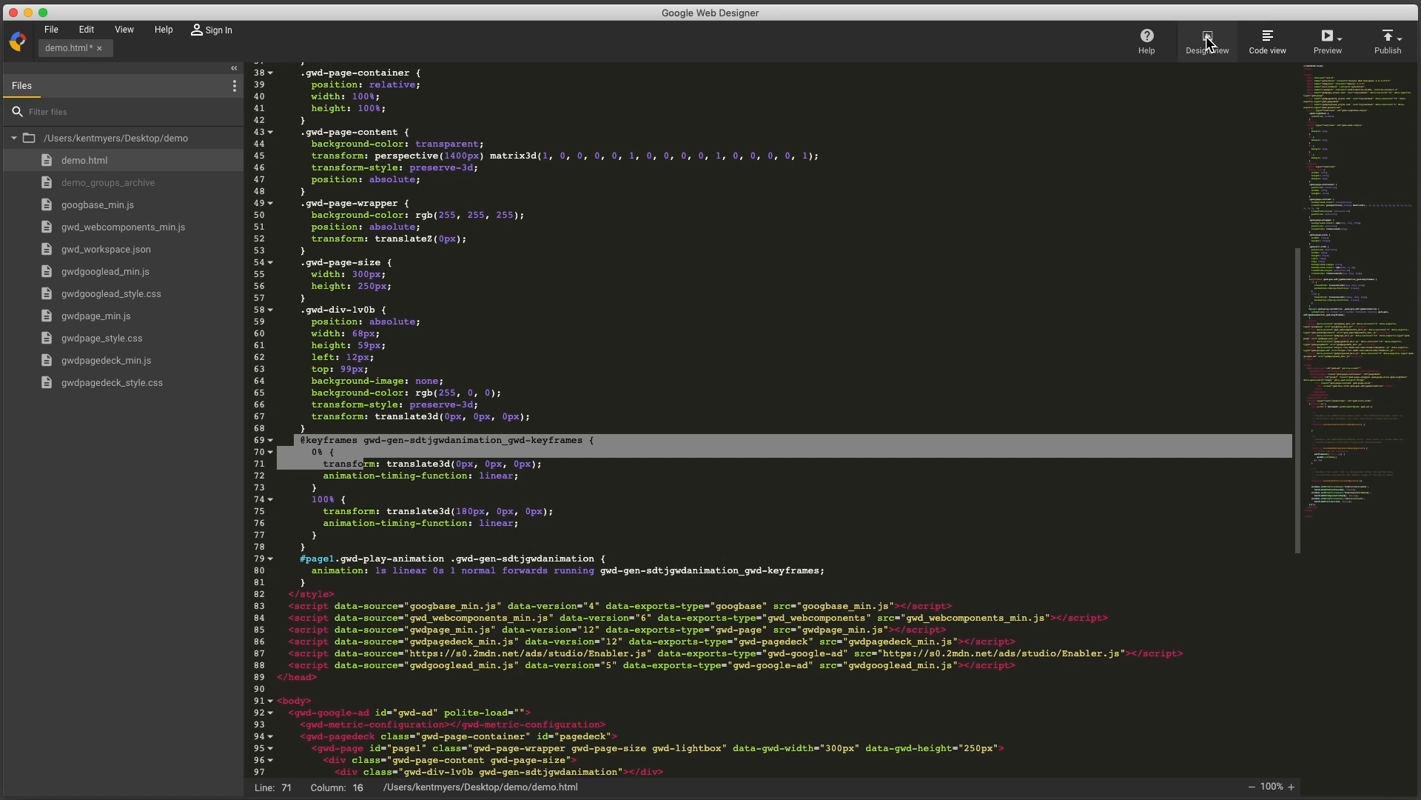
click(1206, 40)
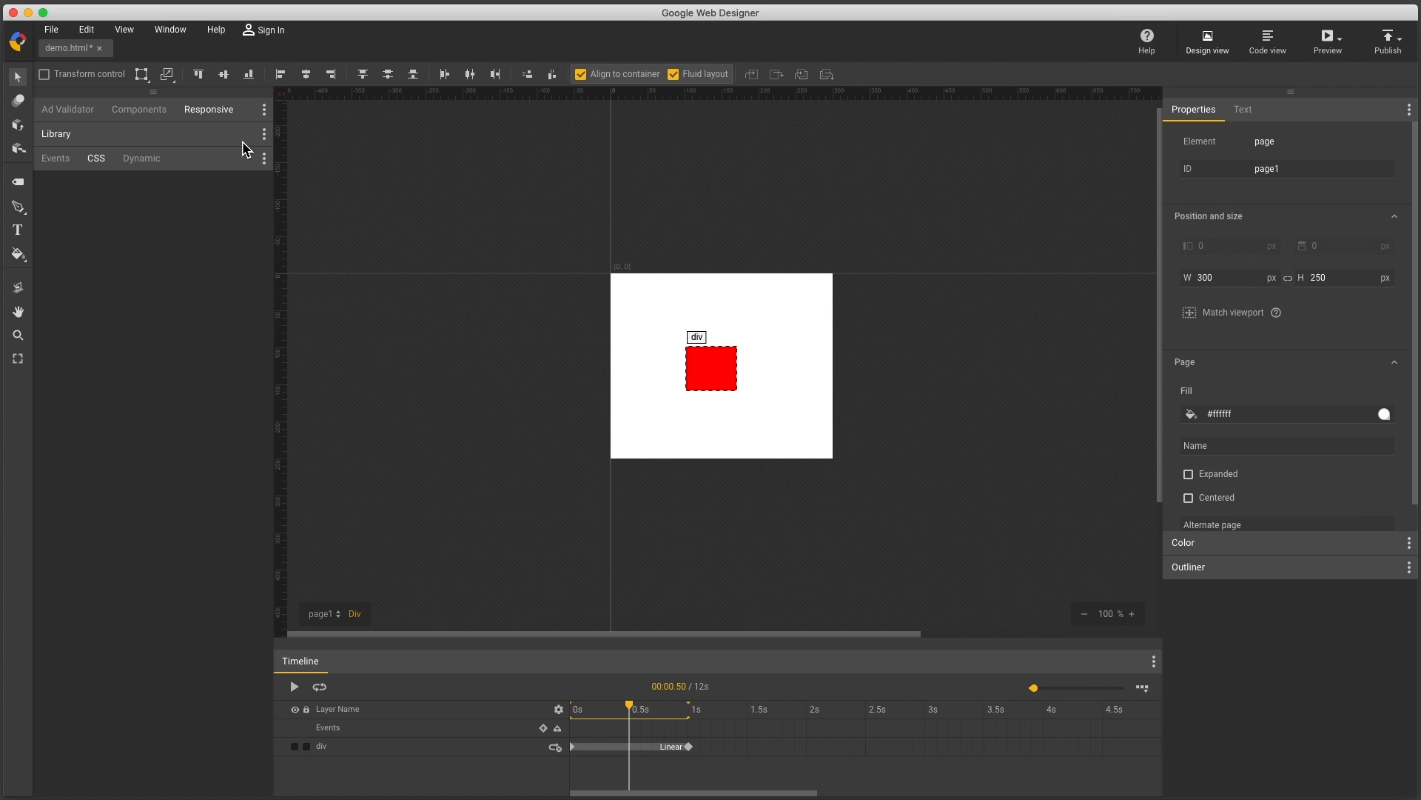
- Select the red square to show its keyframes and animation rules in the CSS panel
click(95, 158)
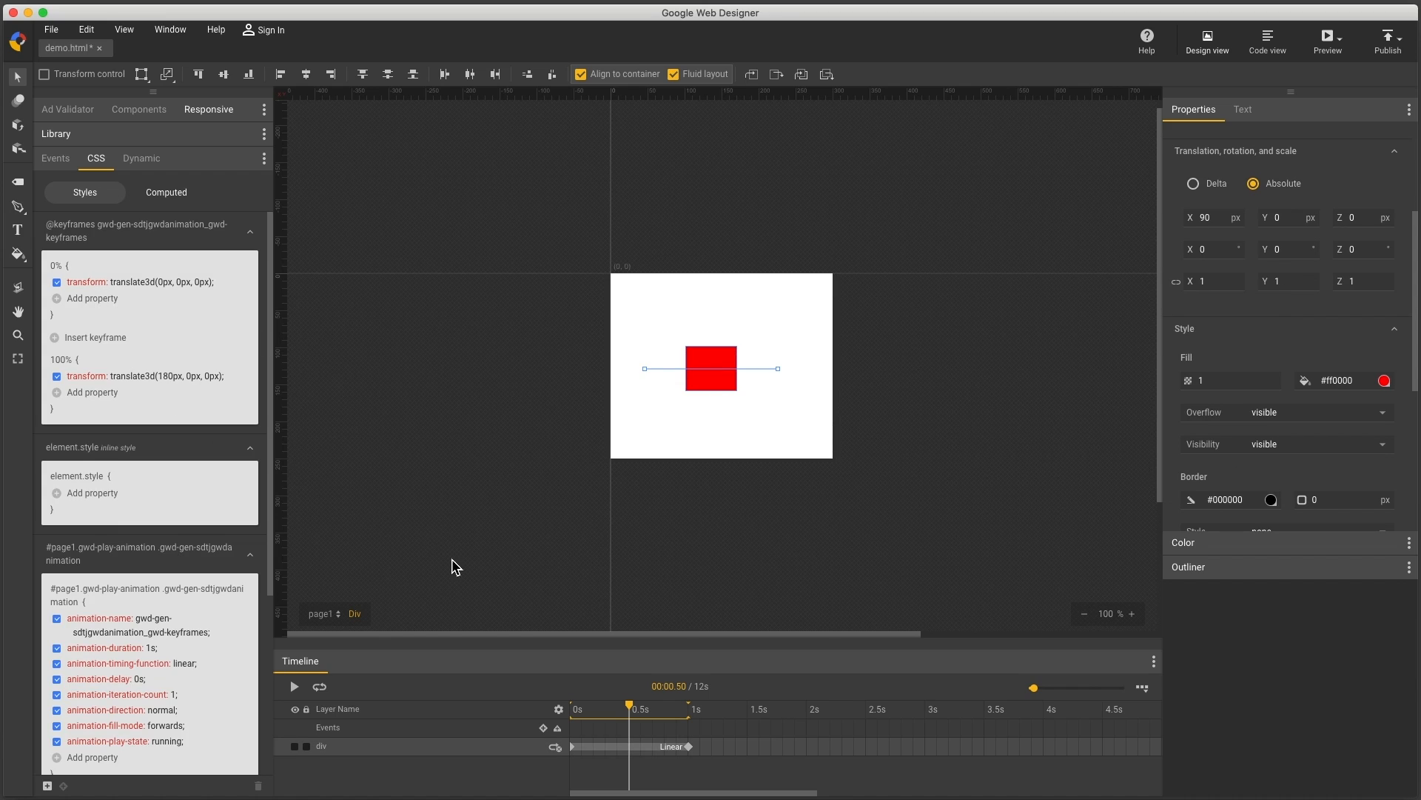
mouse_move(635, 754)
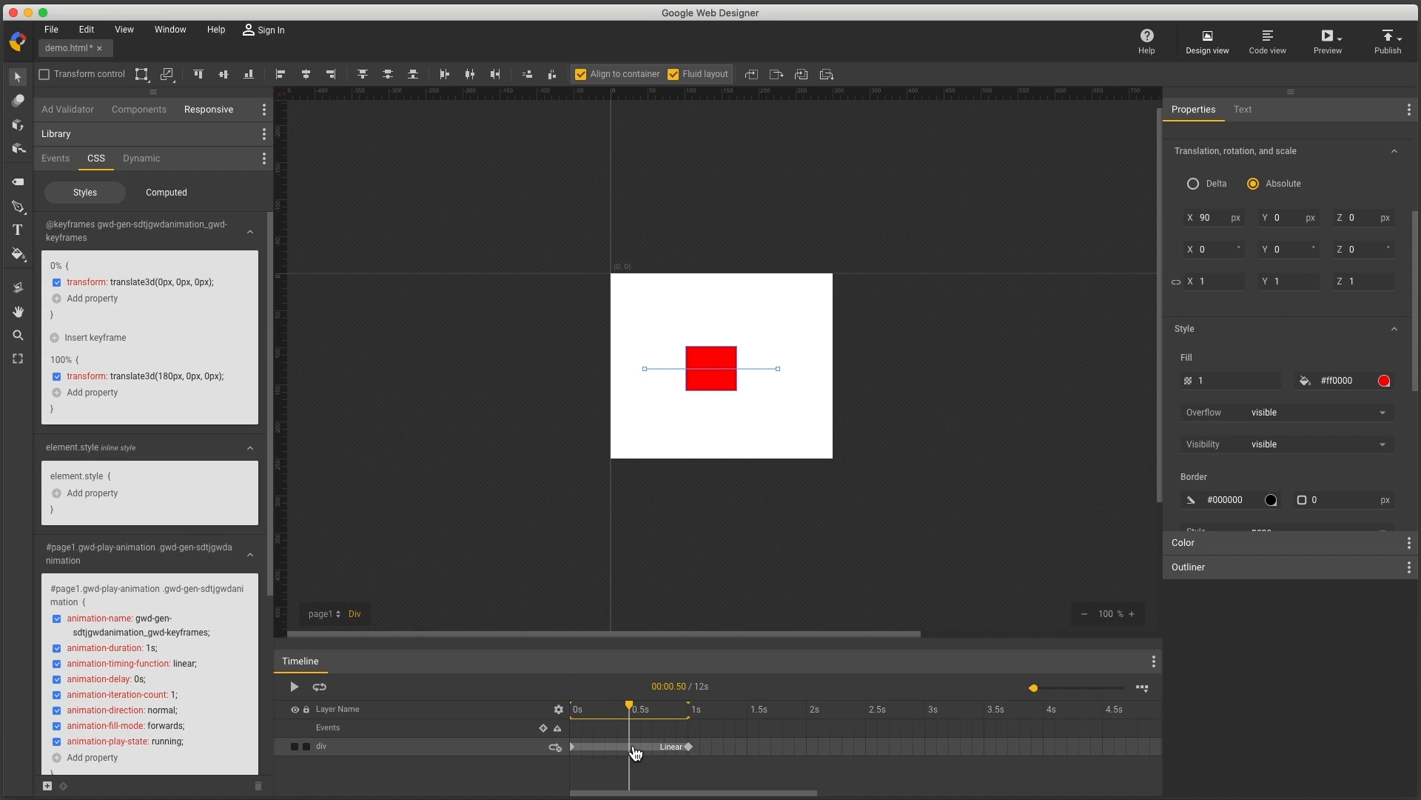
mouse_move(96, 344)
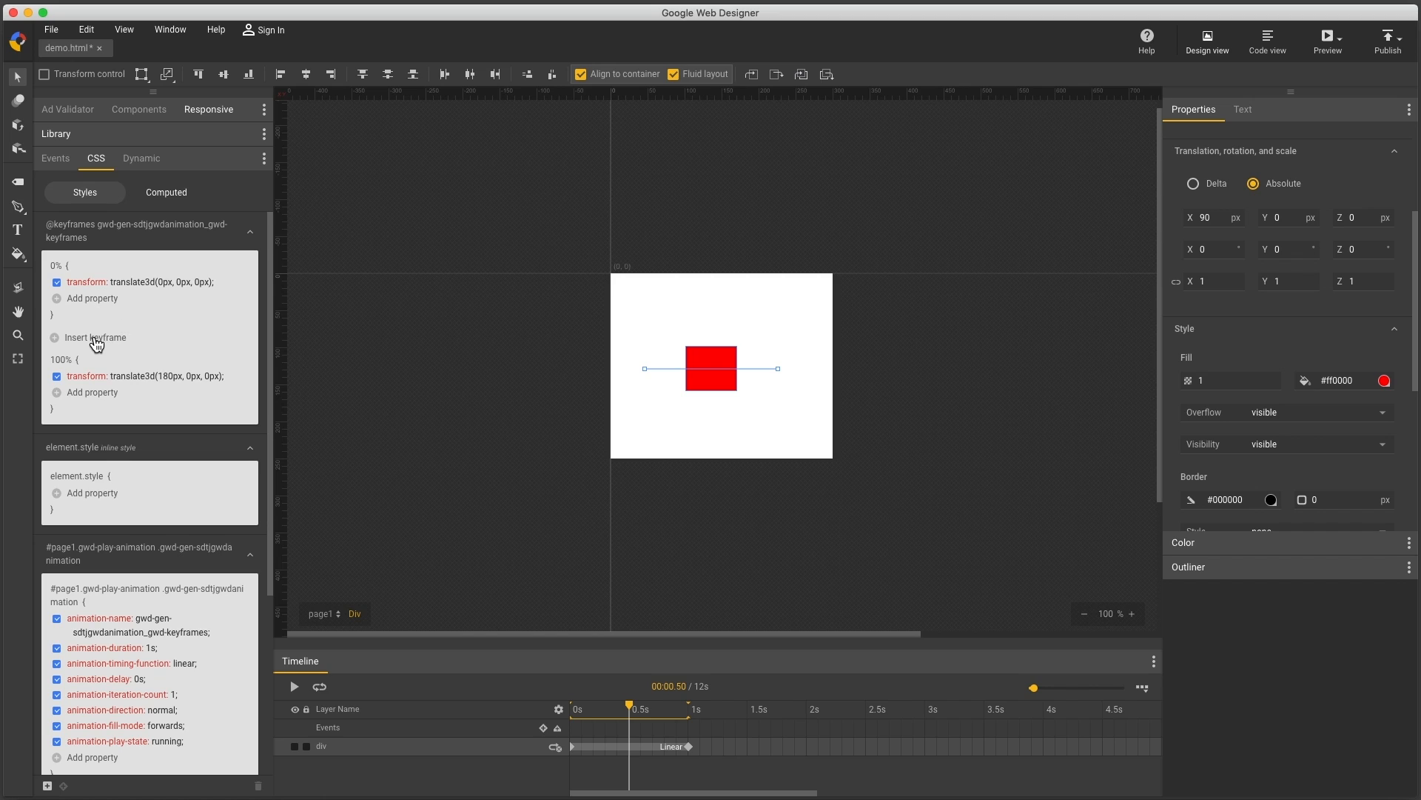
click(94, 337)
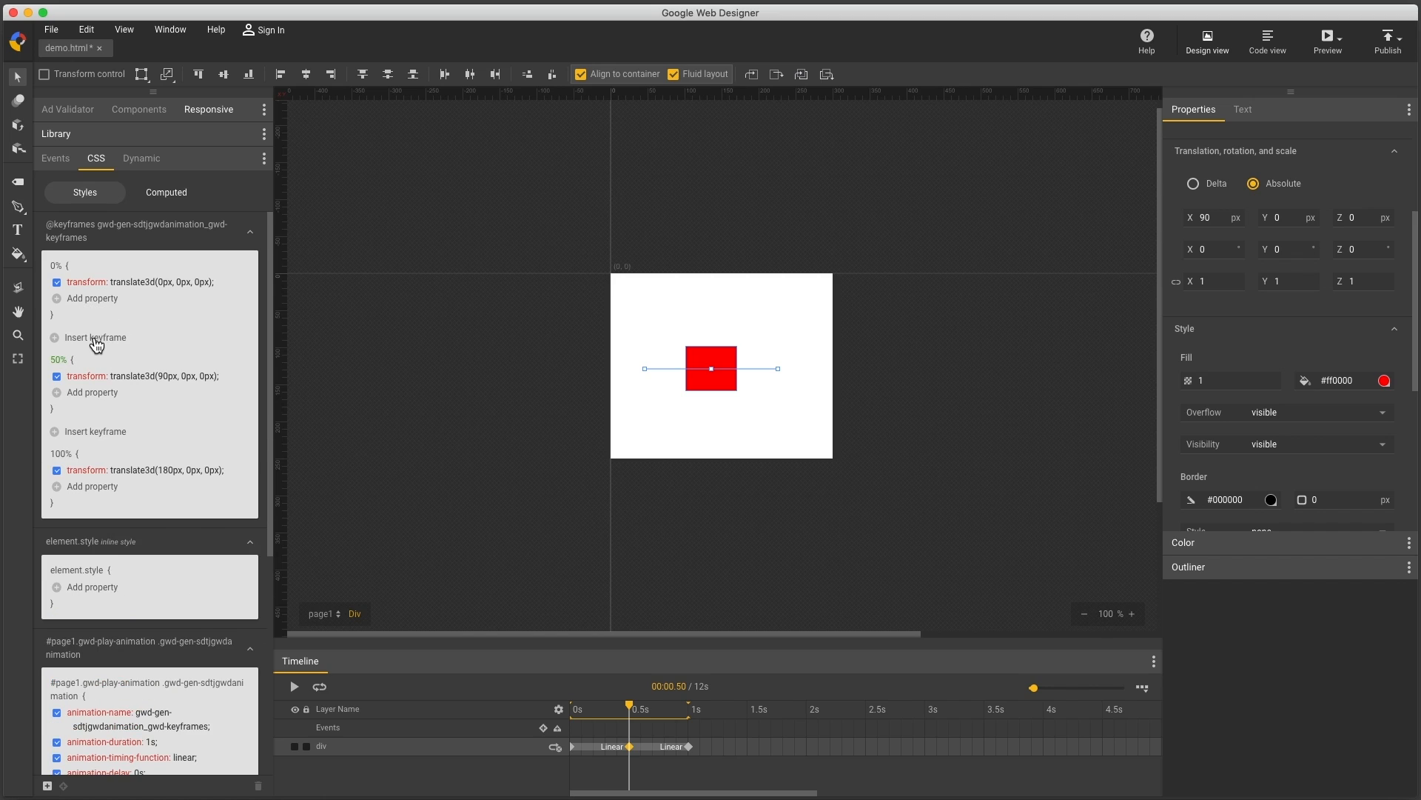
mouse_move(60, 367)
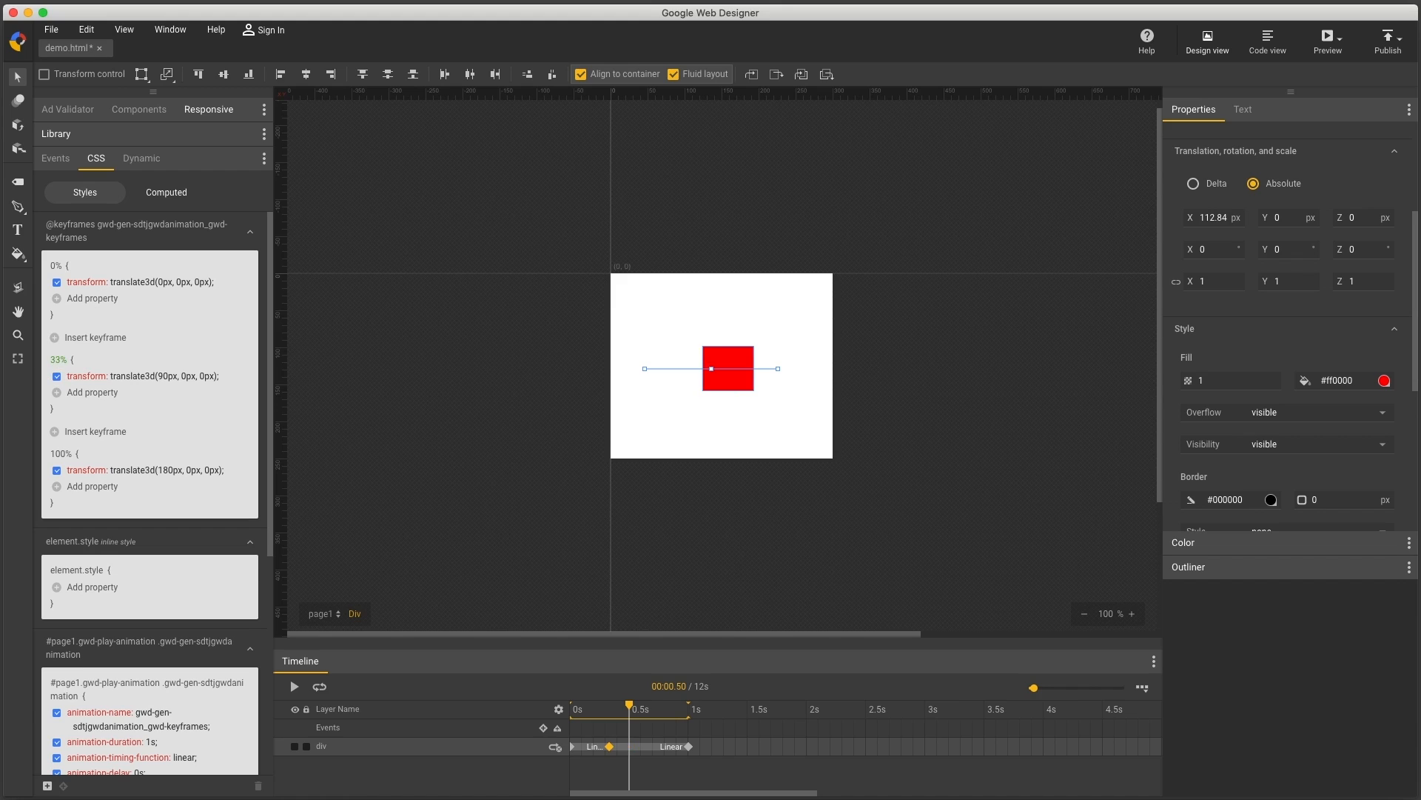
double_click(163, 375)
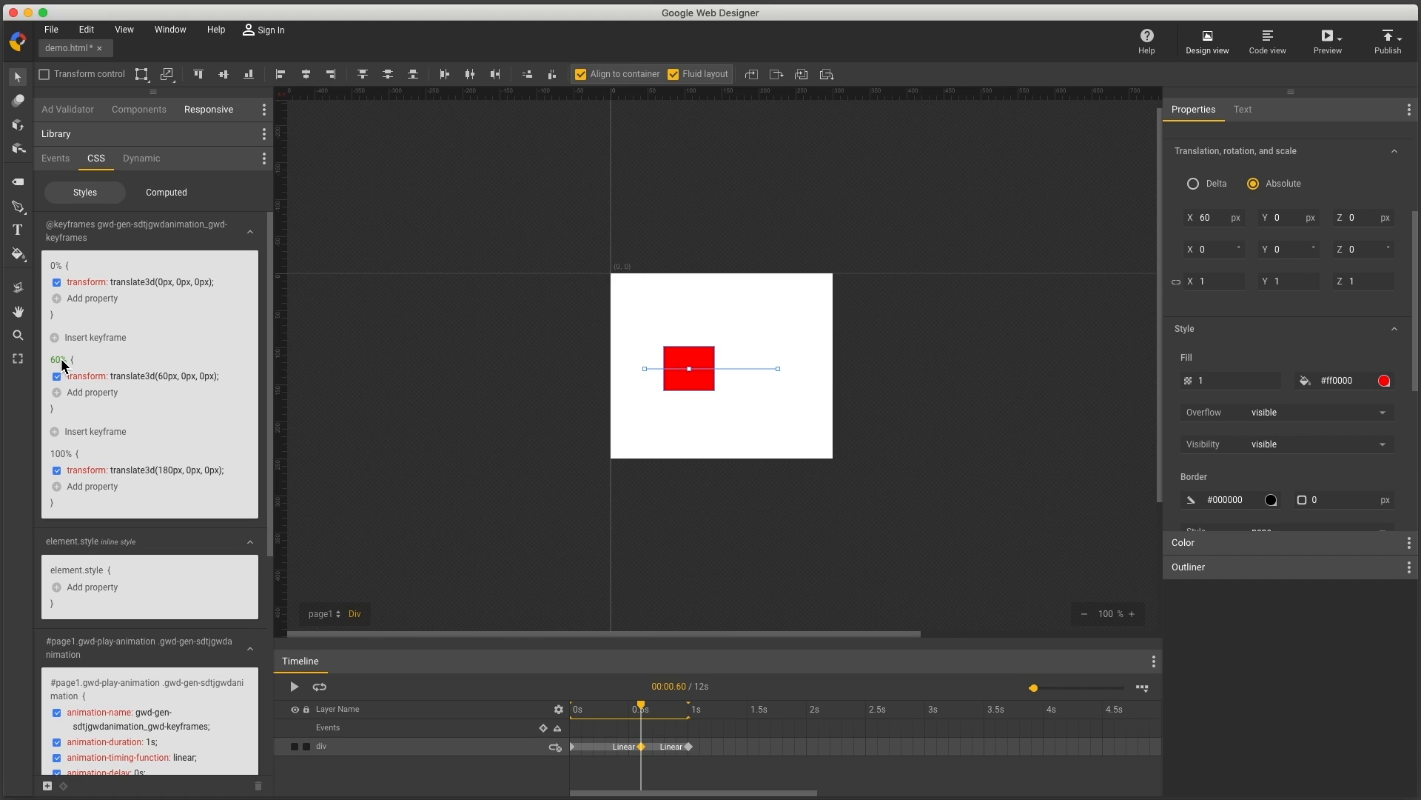
double_click(57, 359)
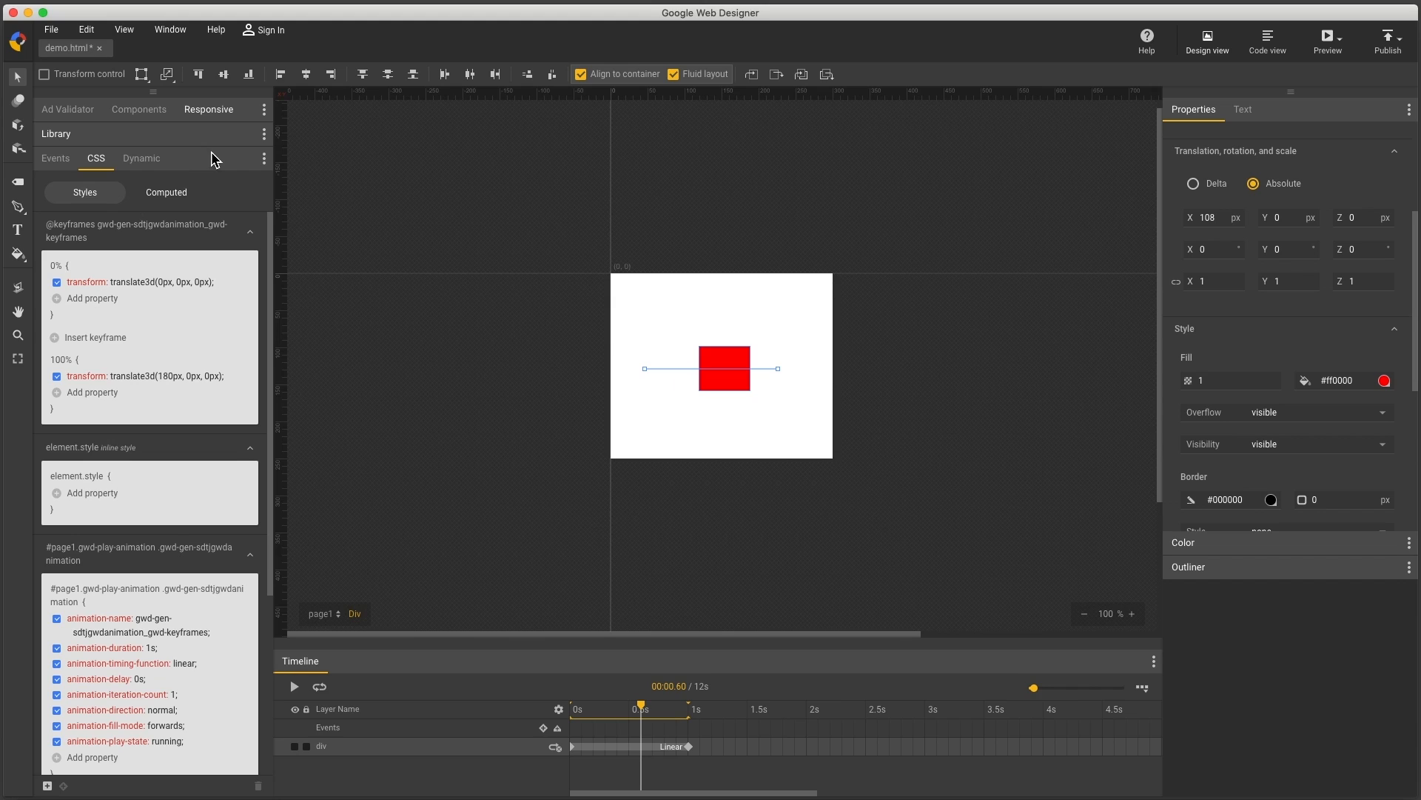
mouse_move(408, 392)
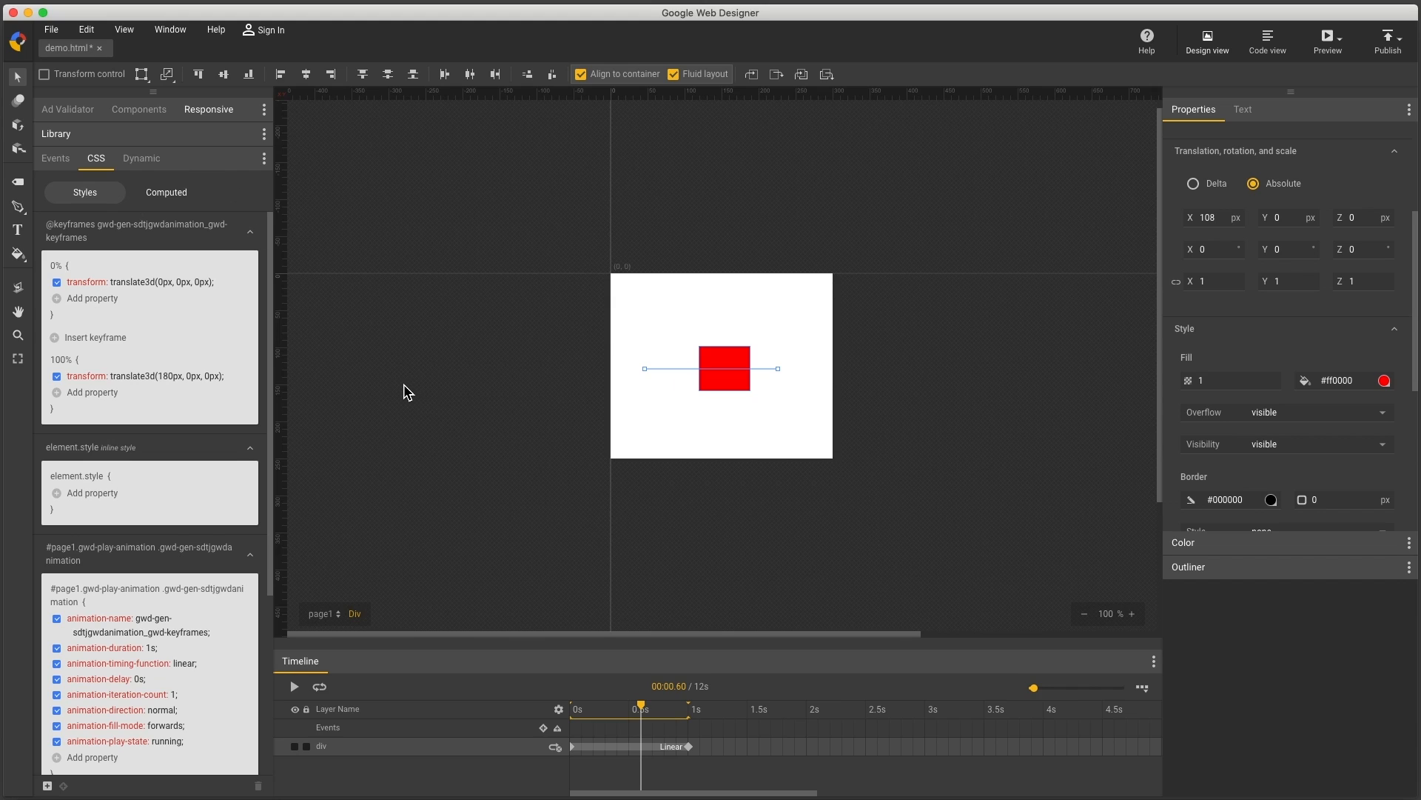
mouse_move(106, 305)
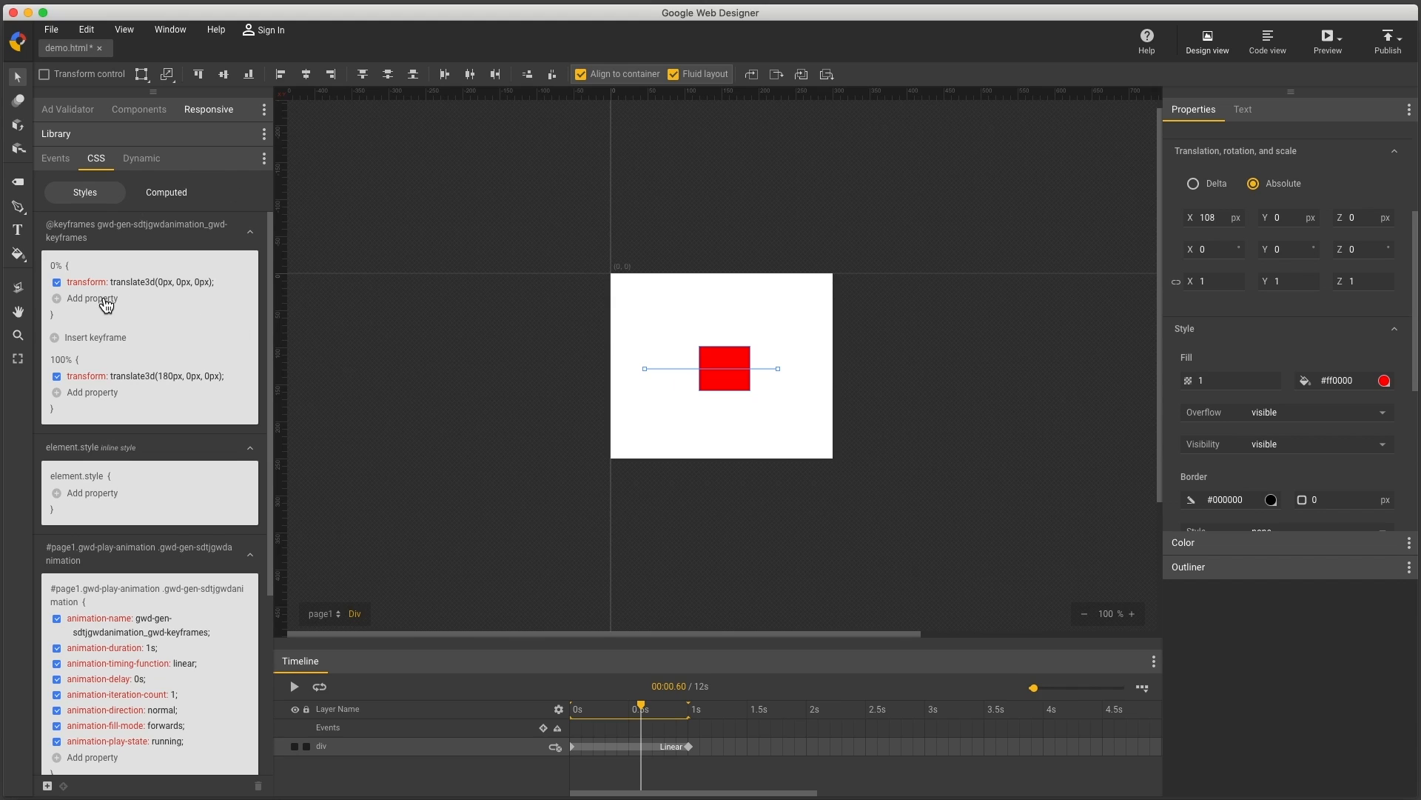
- Add opacity 0 at the 0% keyframe and opacity 1 at 100%
click(90, 299)
text(opacity: 0;)
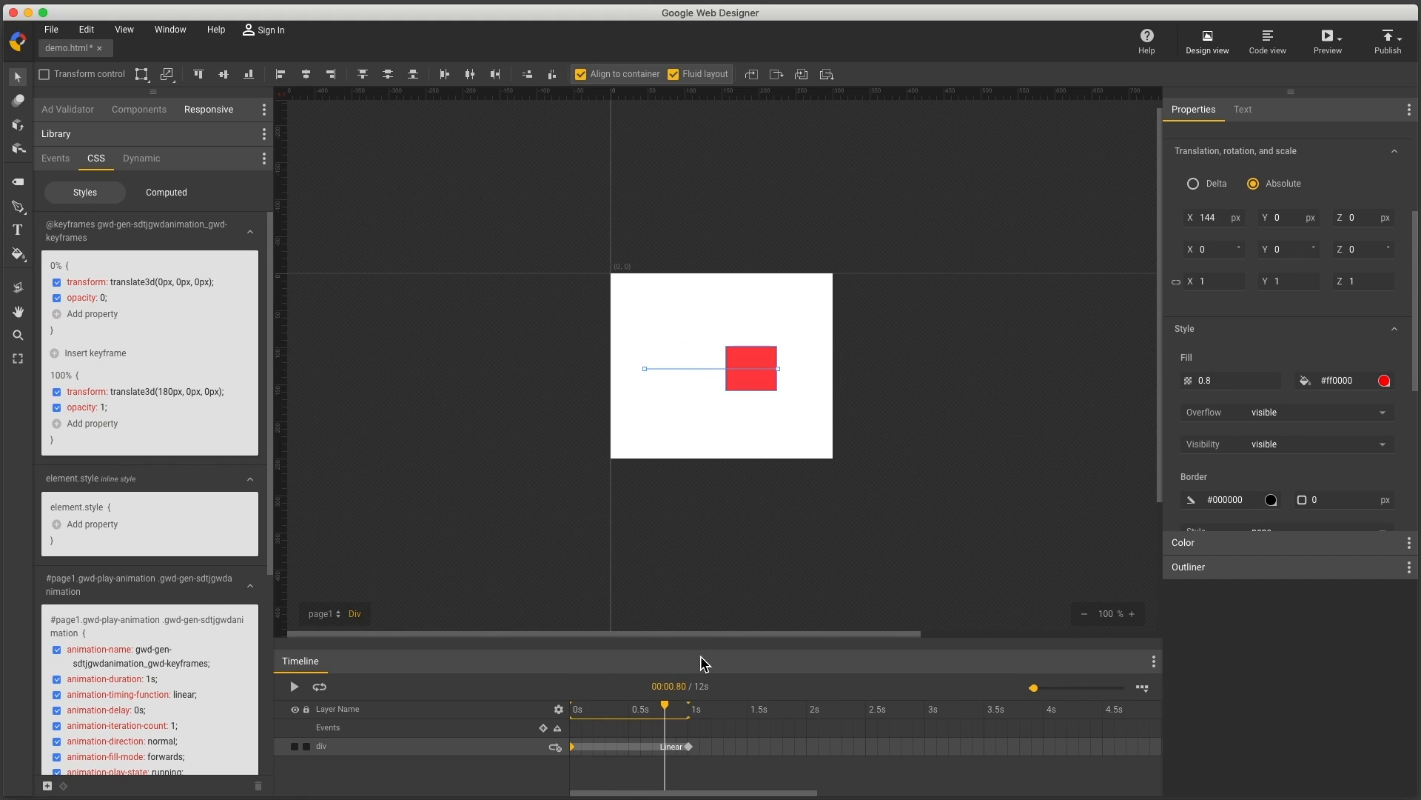
- Preview the banner in Chrome
click(1326, 40)
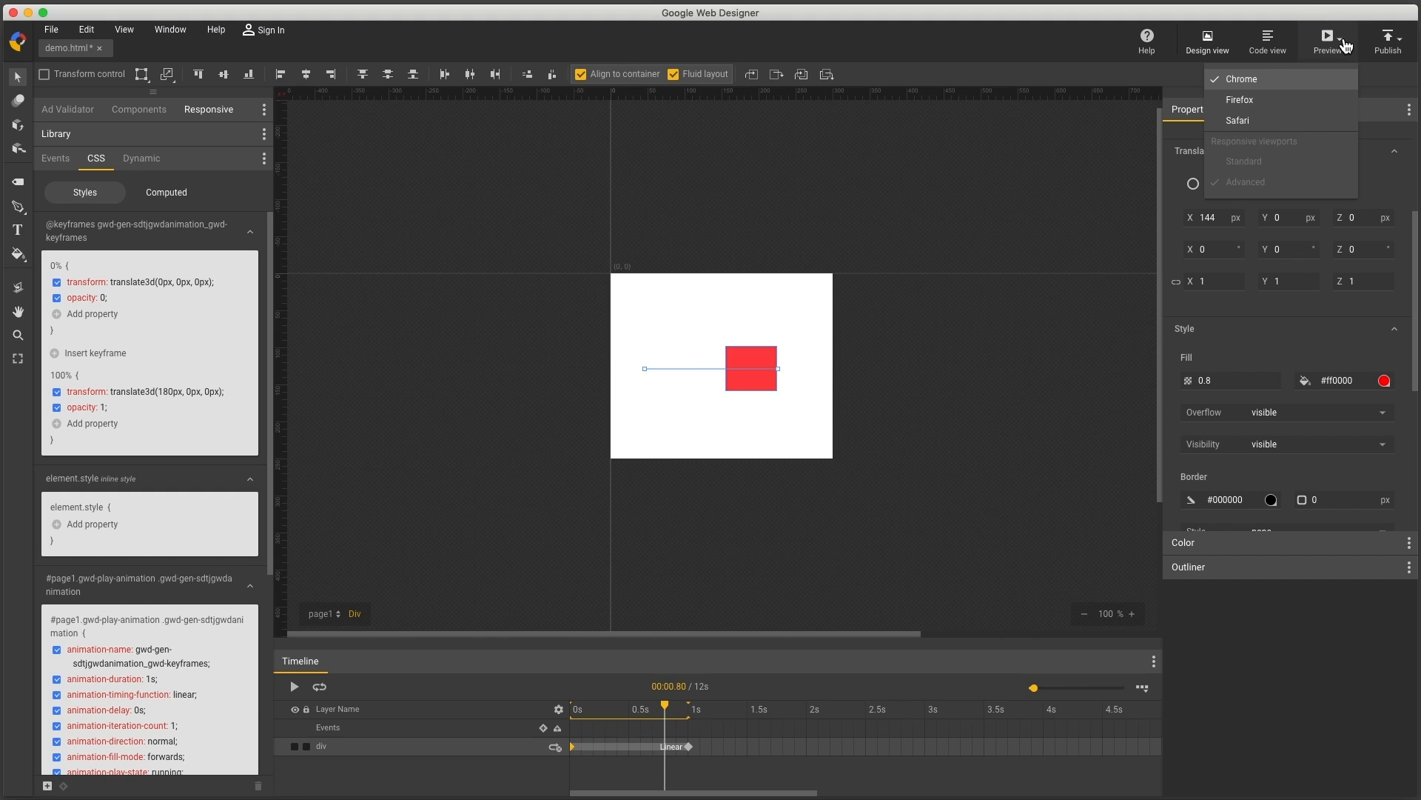
click(1243, 79)
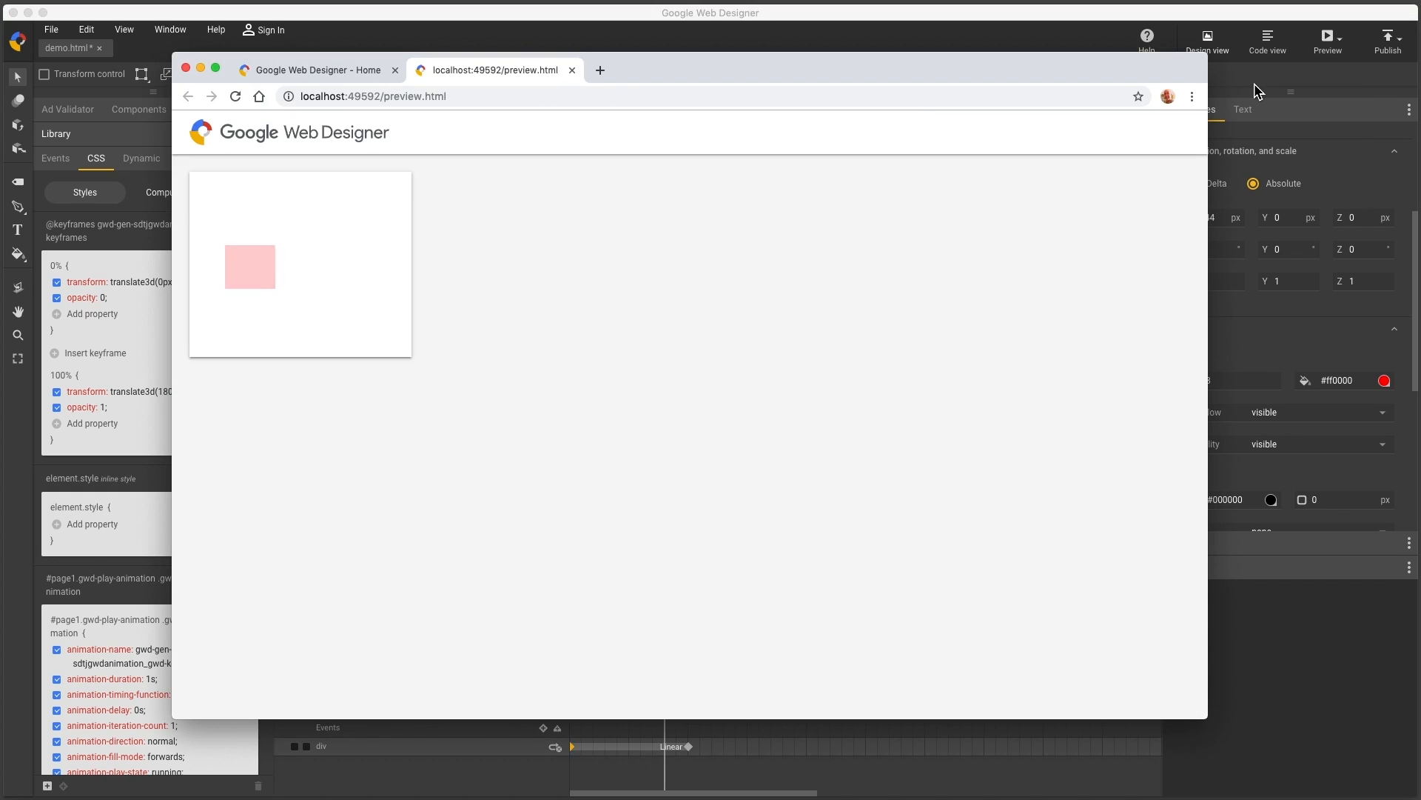